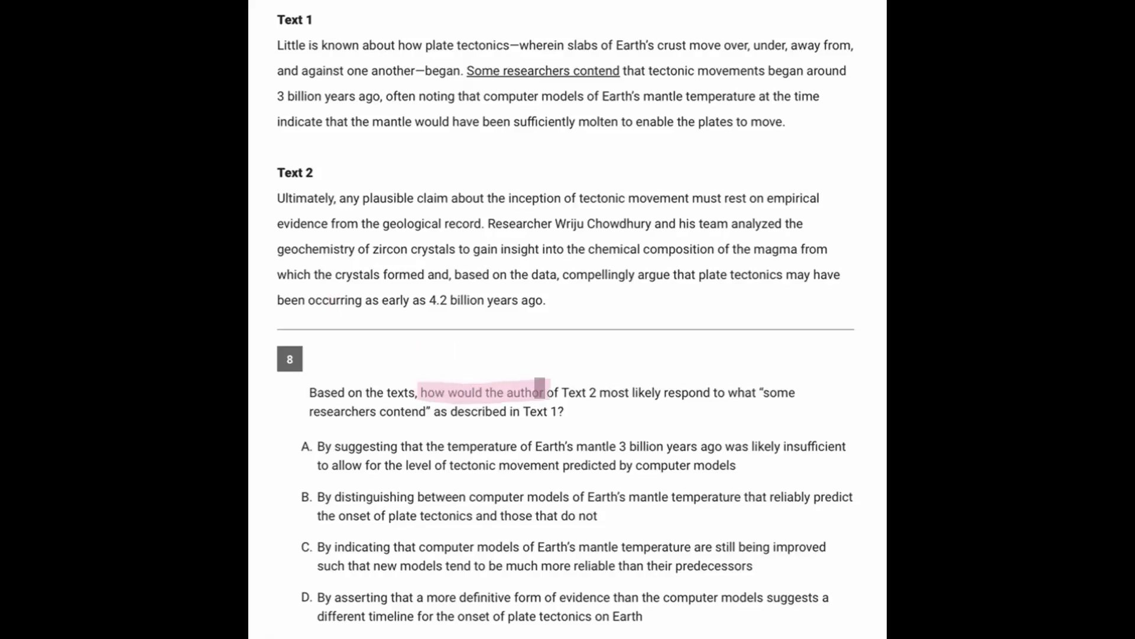
Highlight the question 8 stem in pink, from 'how would the author of Text 2' through 'described in Text 1'
left_click_drag(532, 391, 734, 392)
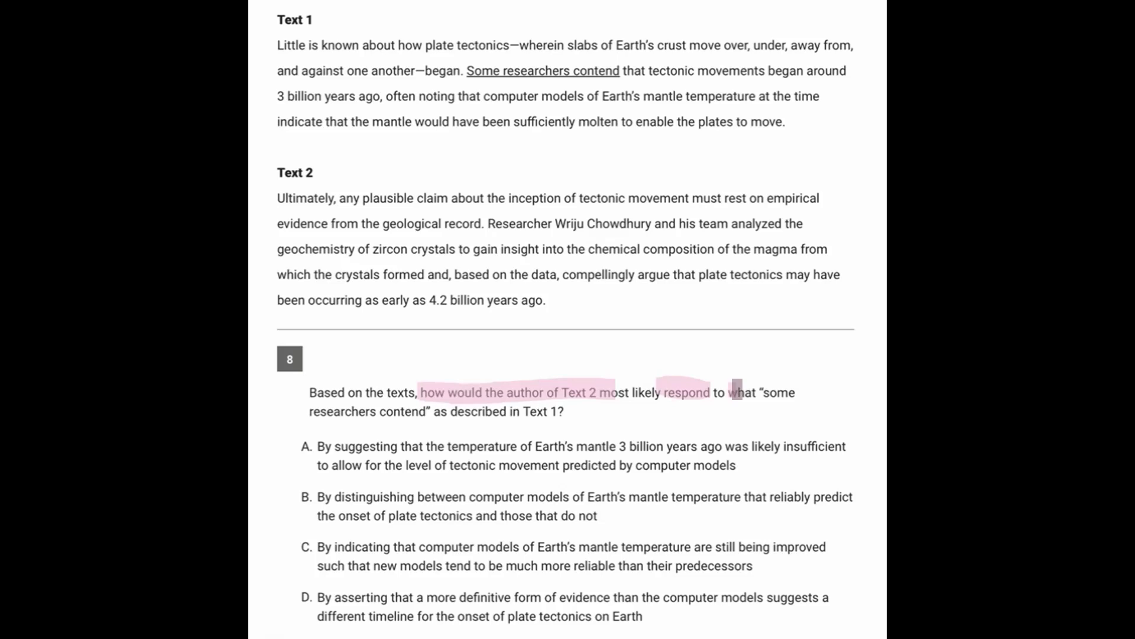
left_click_drag(734, 392, 369, 520)
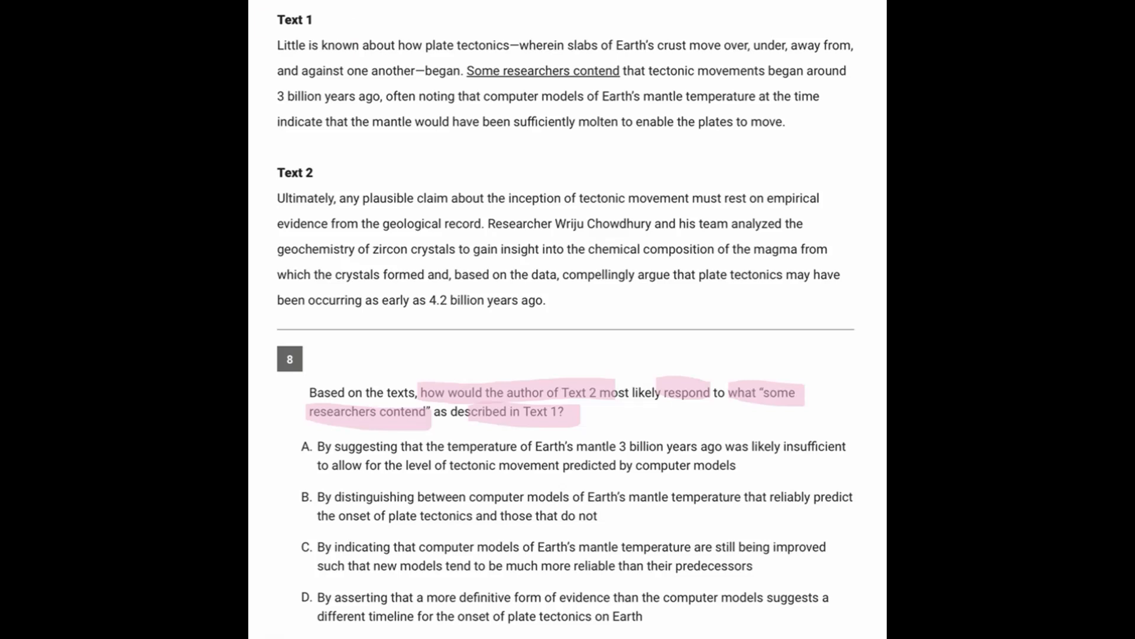
Highlight every line of Text 1 in purple, including the researchers' timing claim
left_click_drag(277, 45, 402, 45)
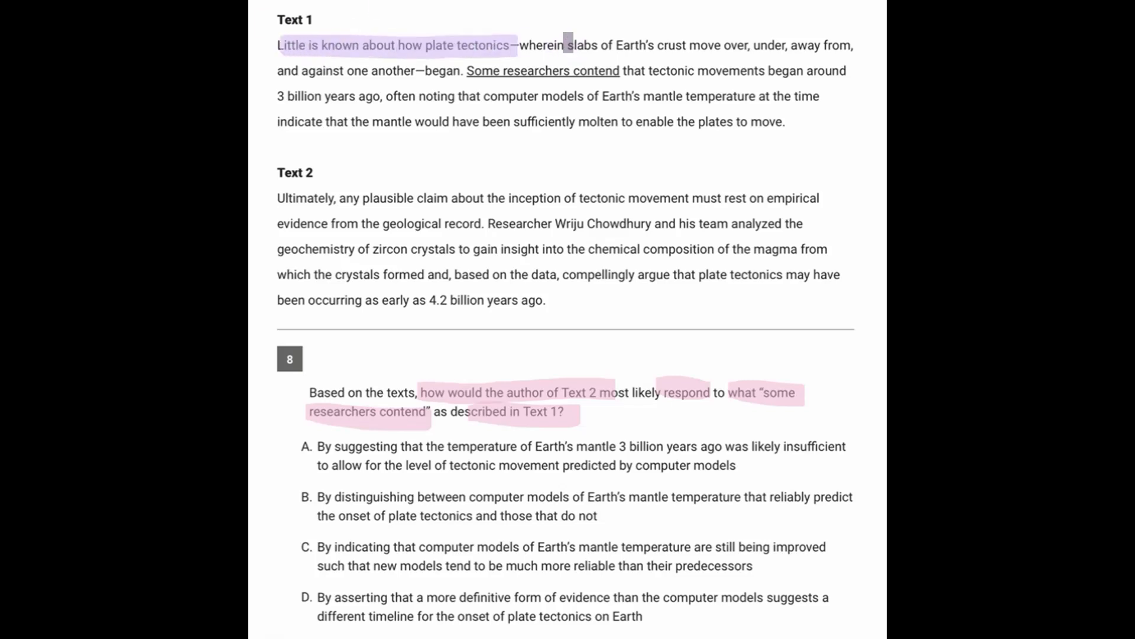
left_click_drag(570, 45, 746, 45)
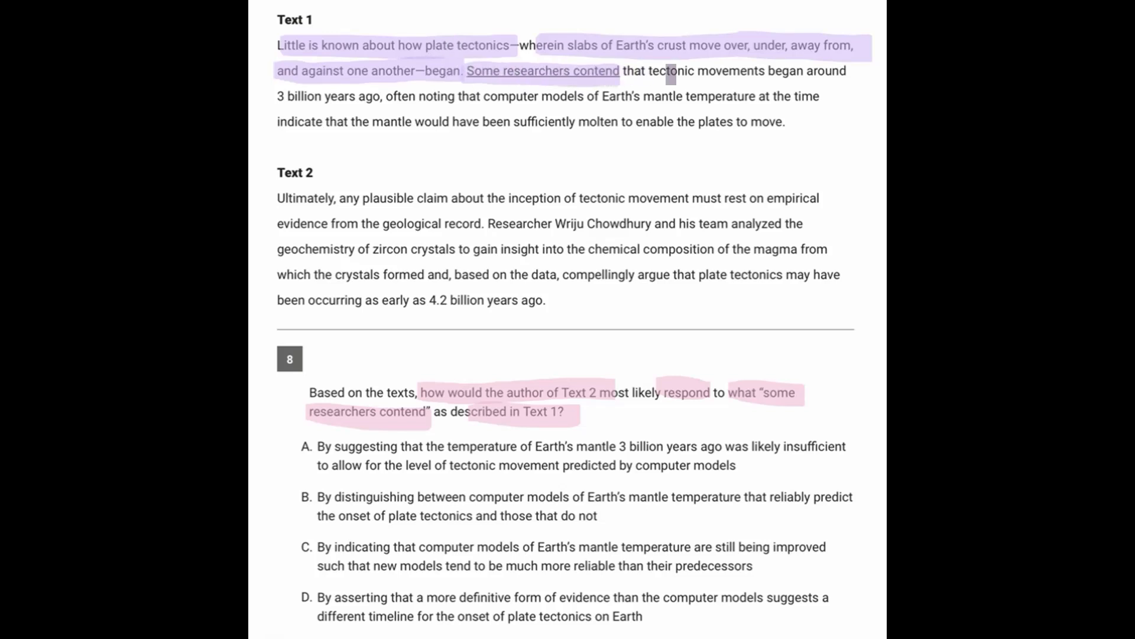
left_click_drag(655, 70, 283, 95)
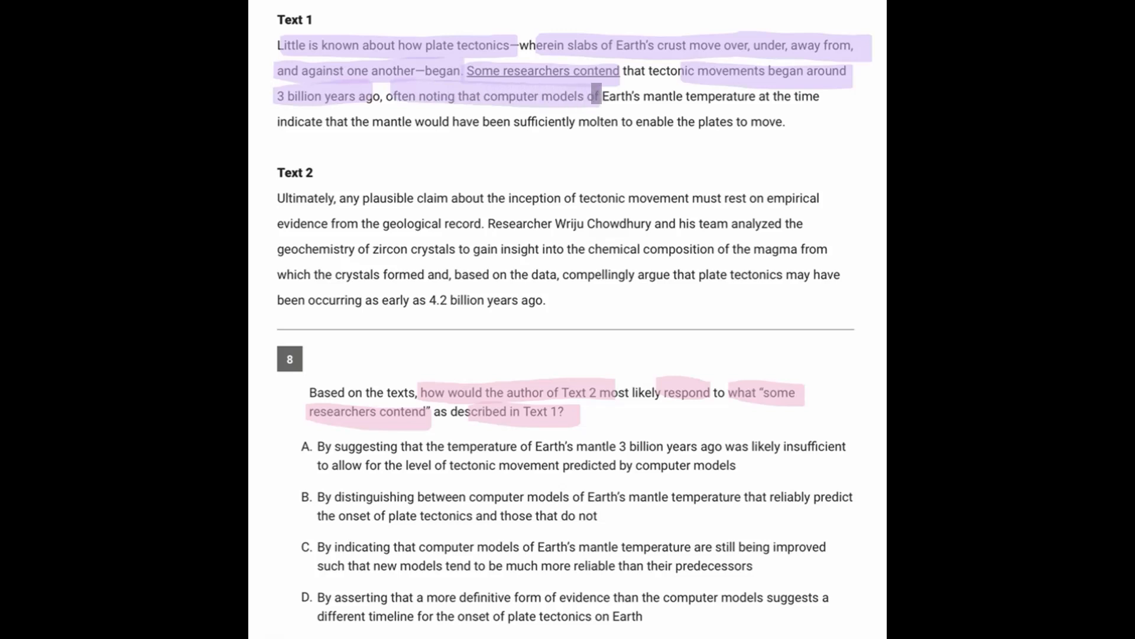
left_click_drag(594, 96, 775, 96)
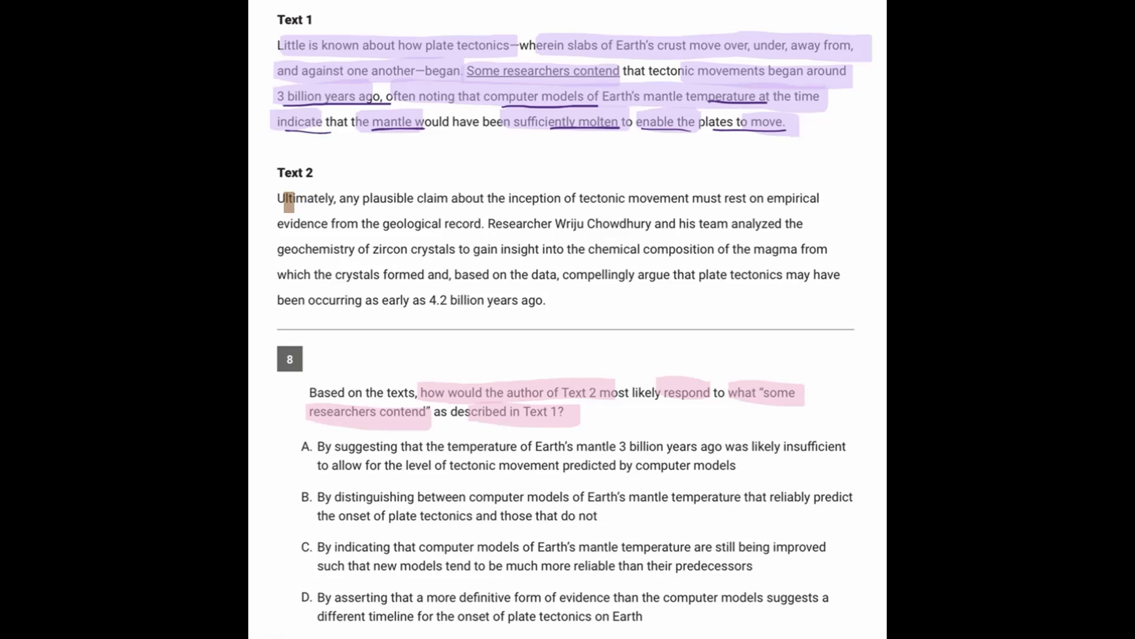
Highlight Text 2 in orange from 'Ultimately' through the empirical-evidence and zircon crystal sentences
left_click_drag(276, 197, 681, 198)
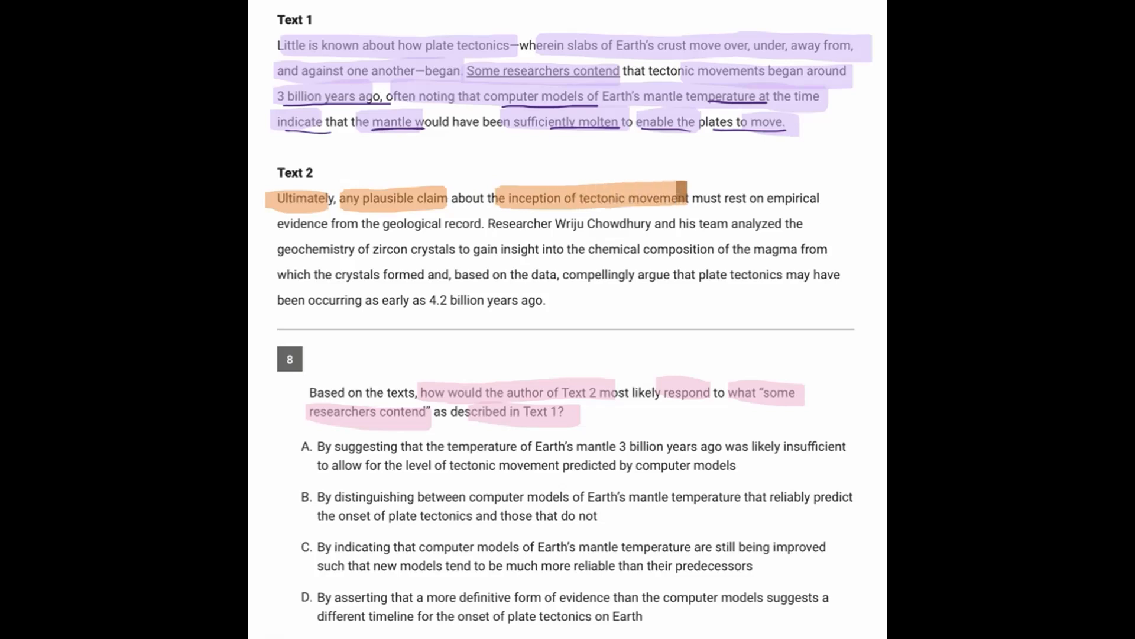
left_click_drag(685, 197, 716, 224)
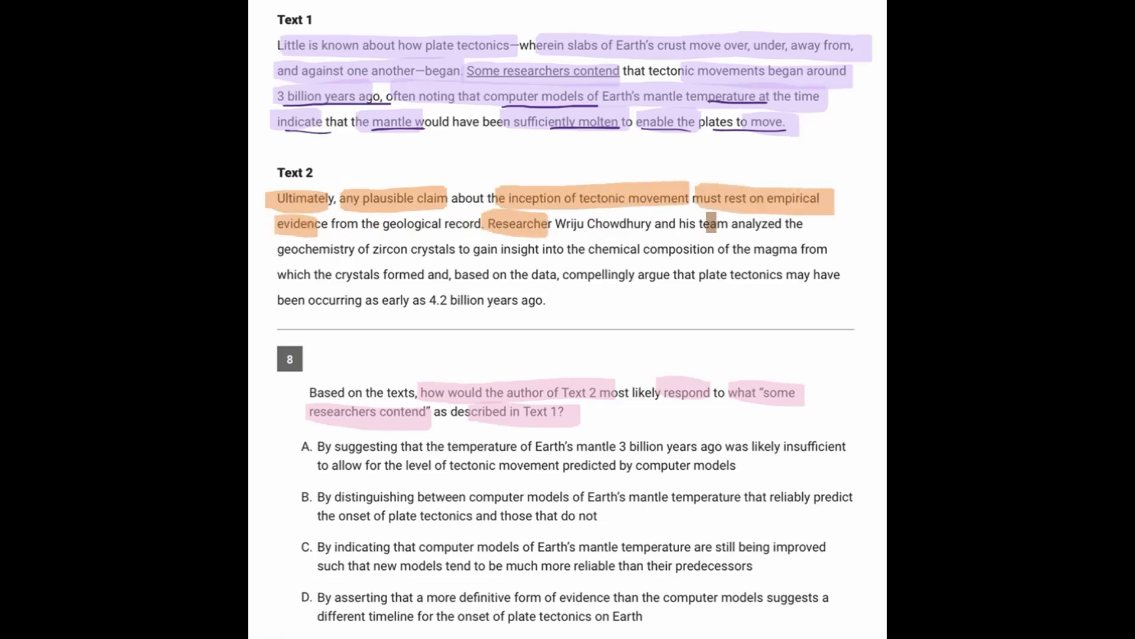
left_click_drag(714, 223, 543, 250)
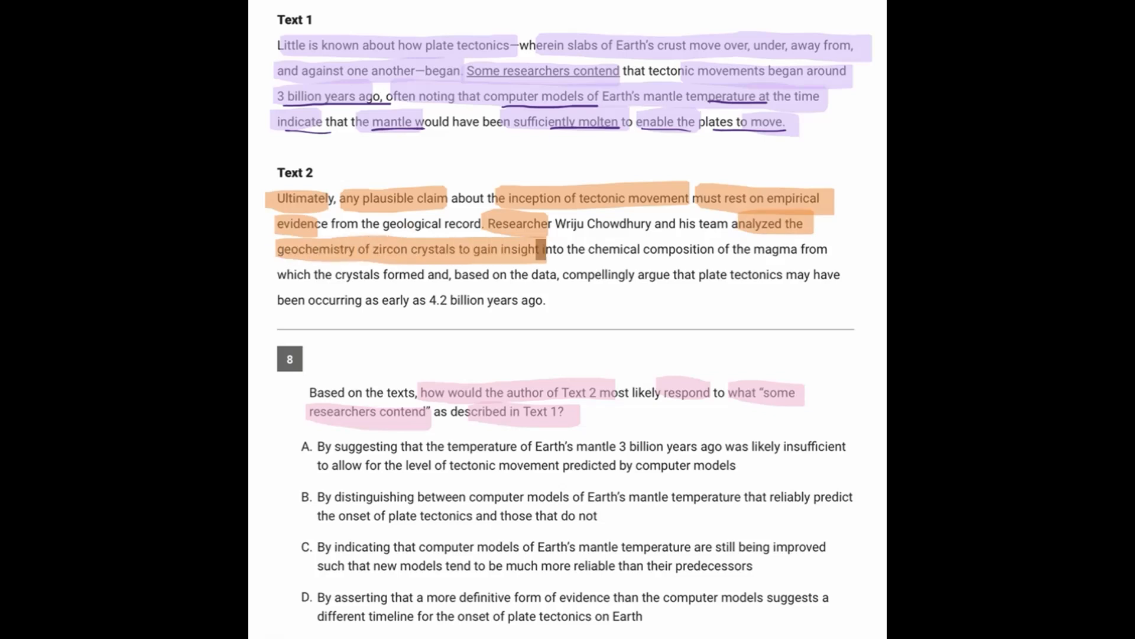
left_click_drag(536, 248, 508, 299)
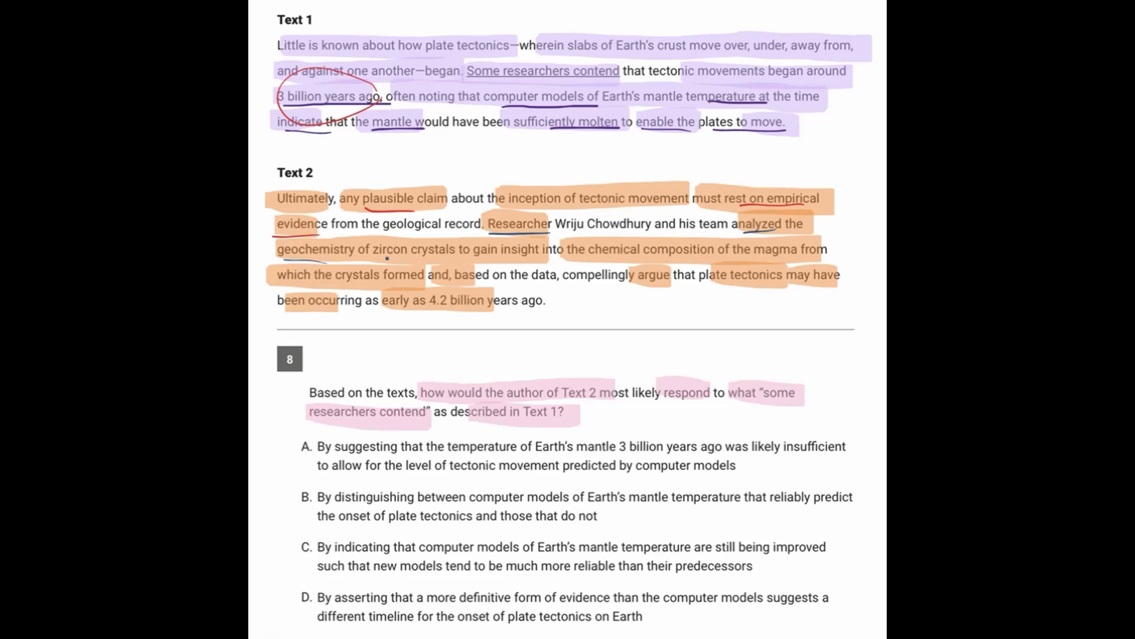
Mark up key words near the end of Text 2 with the pen
left_click_drag(570, 284, 675, 284)
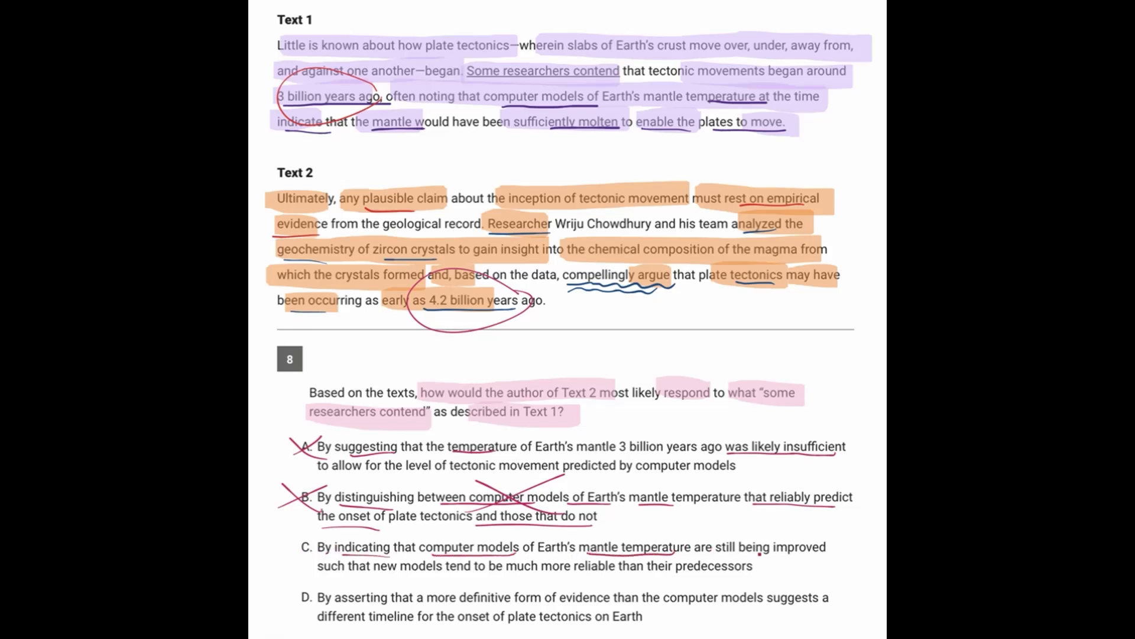
Underline 'being improved' in answer choice C
left_click_drag(719, 557, 817, 557)
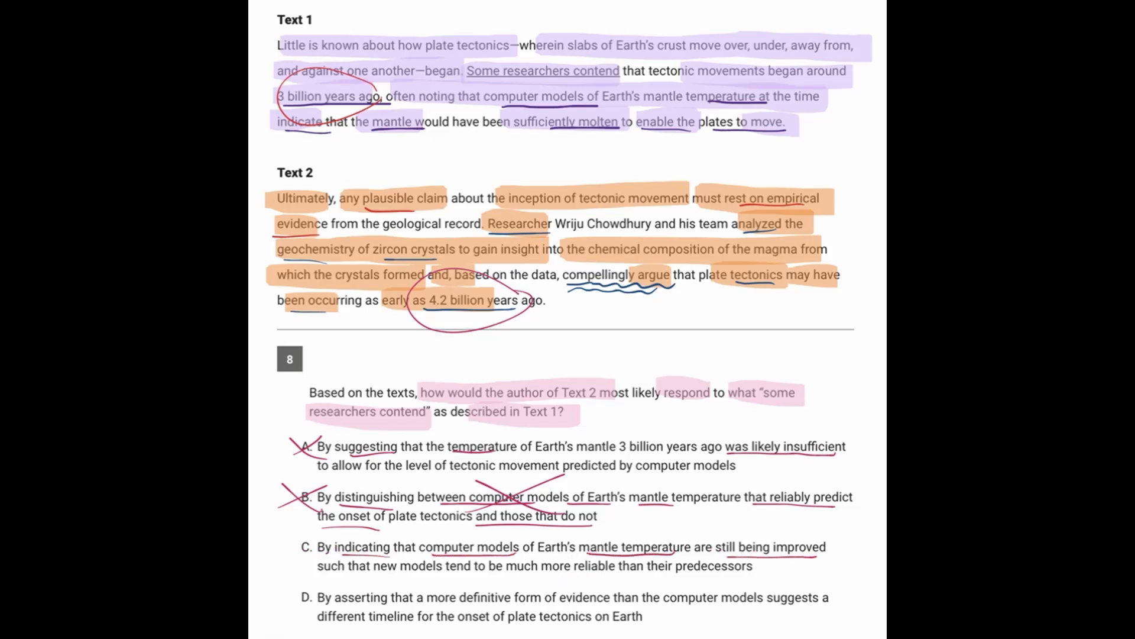